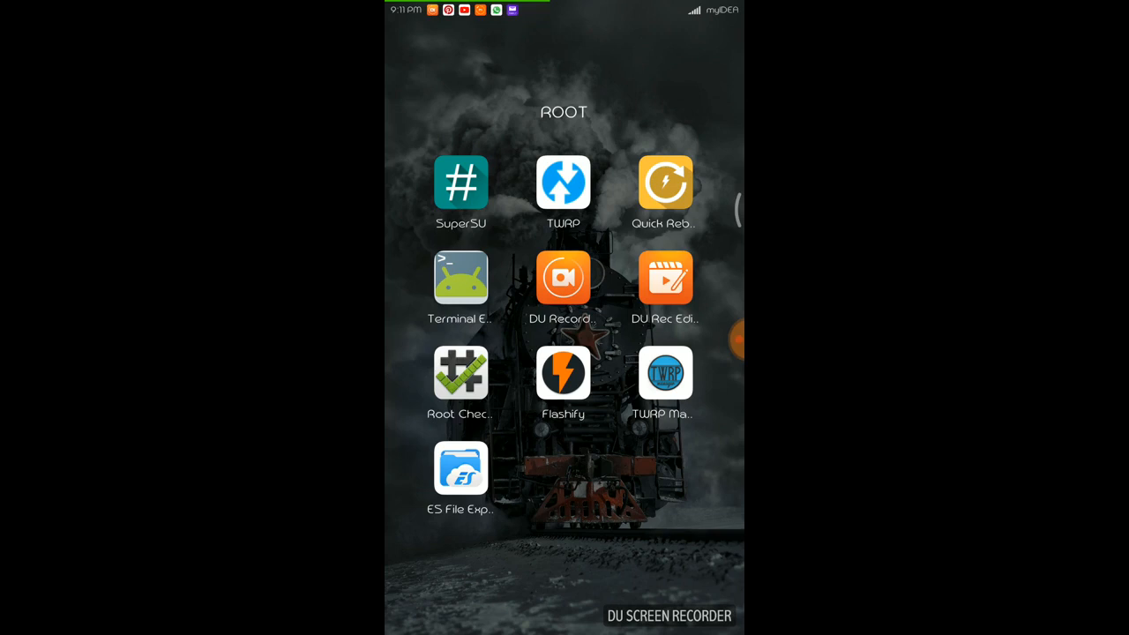
- Launch ES File Explorer from the ROOT app folder on the home screen
{"action": "left_click", "coordinate": [461, 370]}
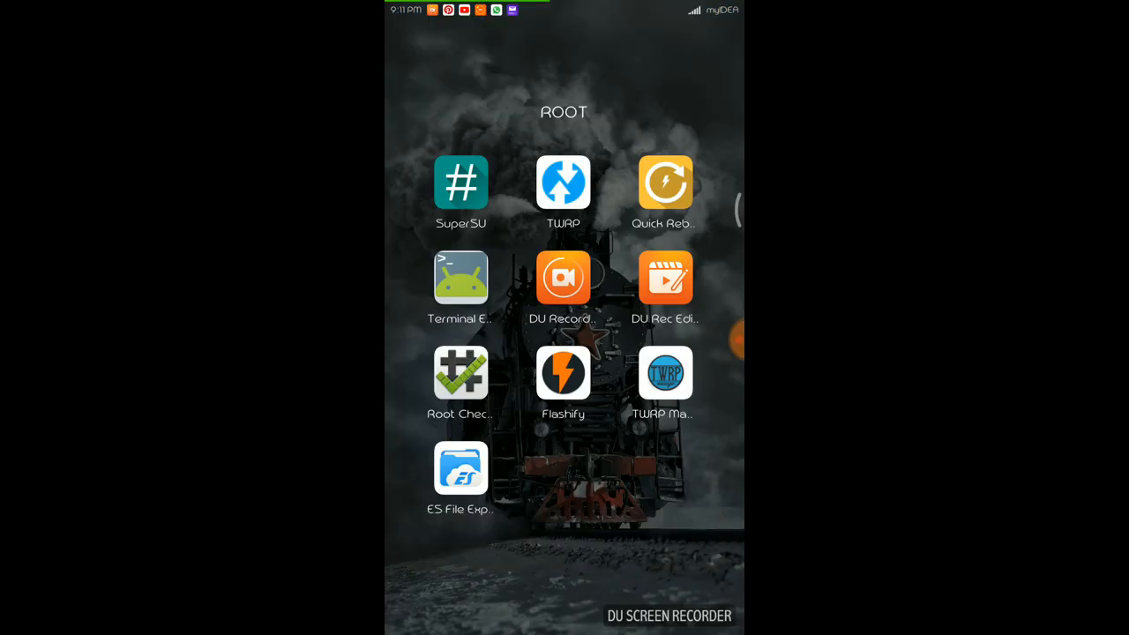
{"action": "left_click", "coordinate": [460, 470]}
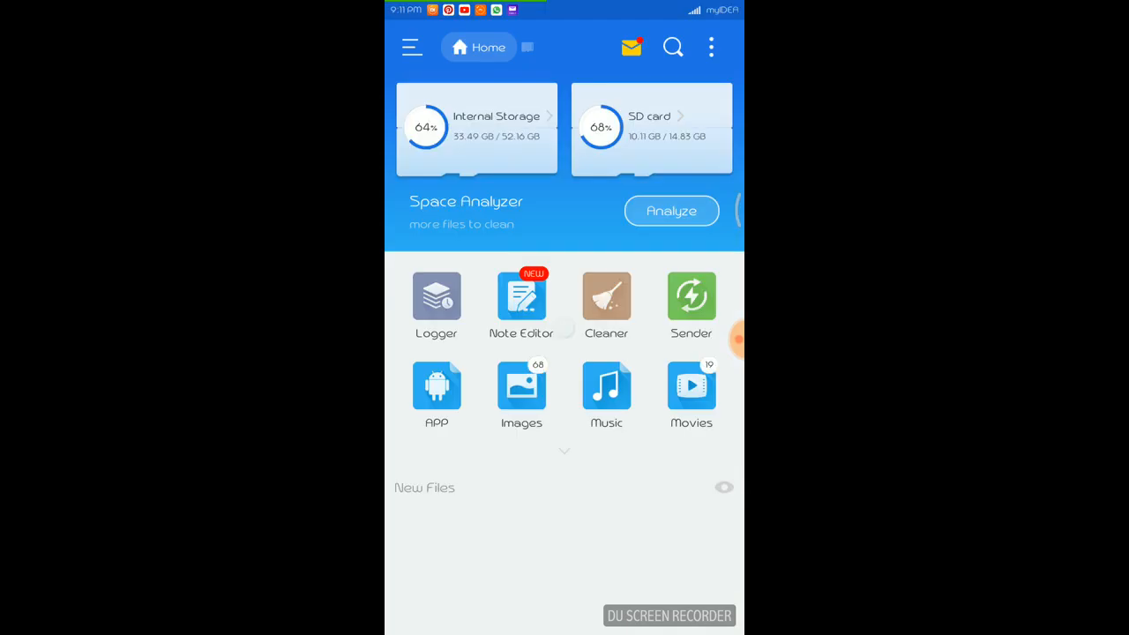
- Go to the device root '/', select default.prop and show its More actions
{"action": "left_click", "coordinate": [476, 127]}
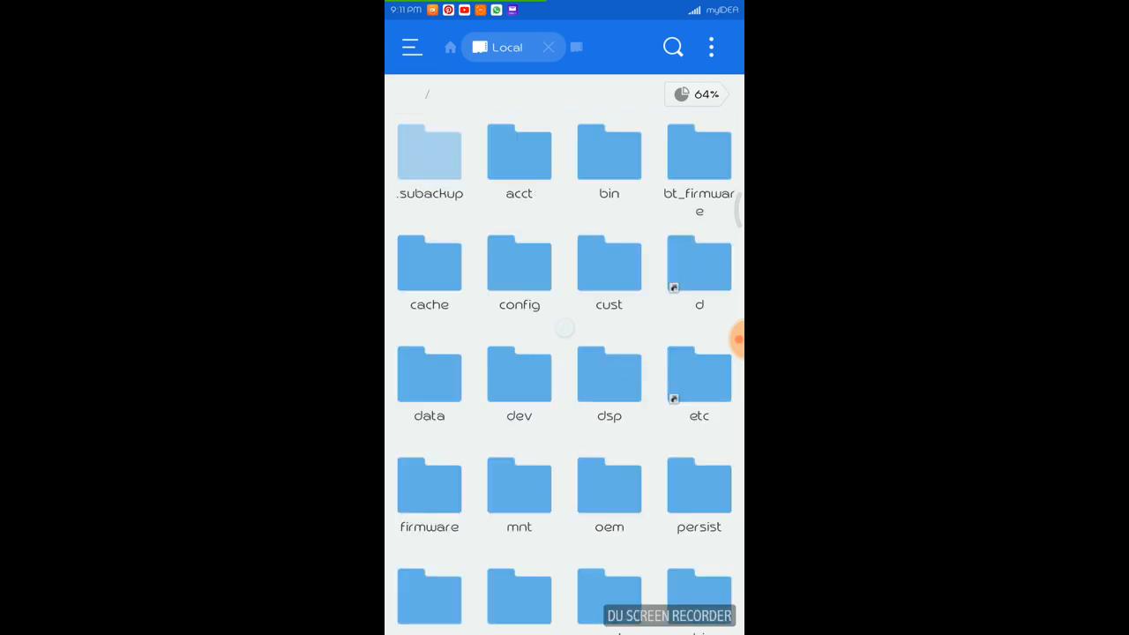
{"action": "scroll", "scroll_direction": "down", "scroll_amount": 3}
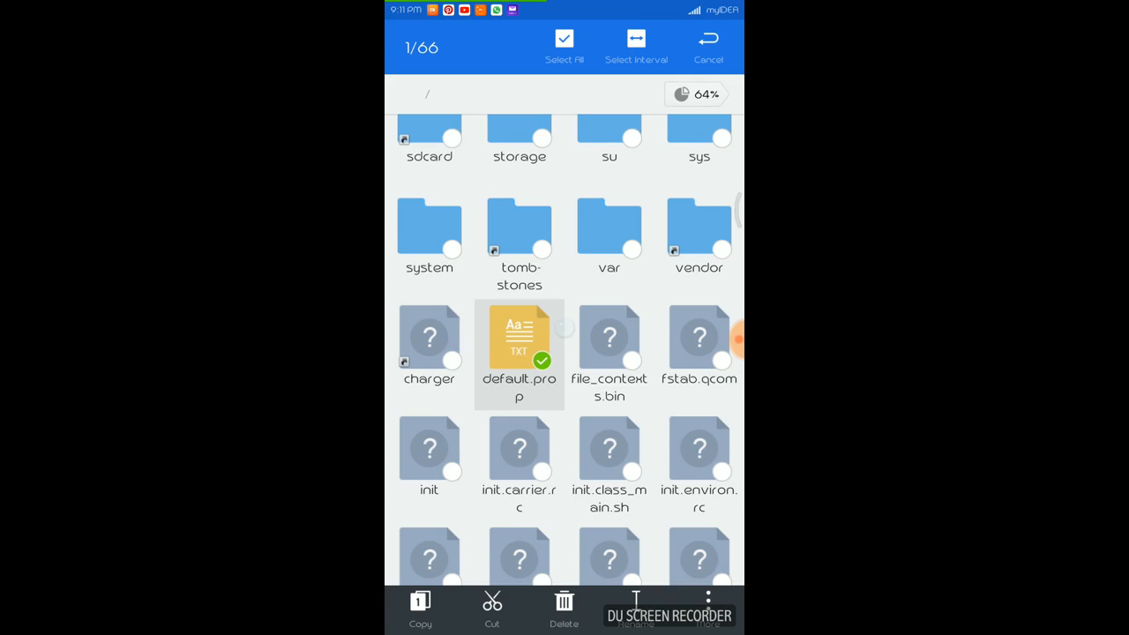
{"action": "left_click", "coordinate": [708, 609]}
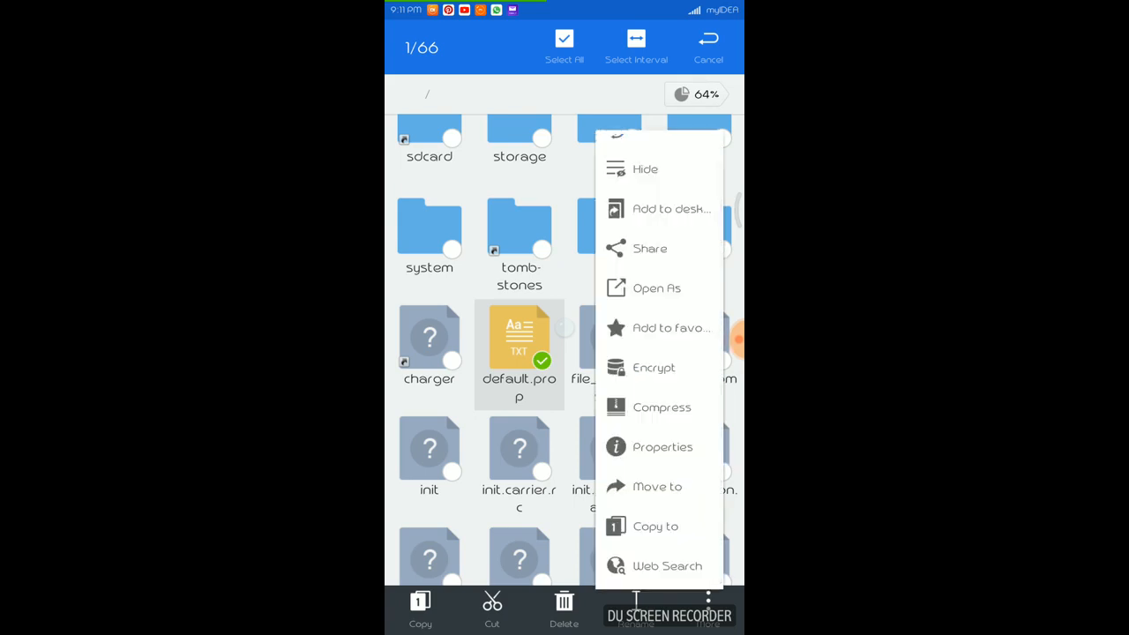
- Show default.prop's Properties and its permission grid (owner rw, group/other r)
{"action": "left_click", "coordinate": [663, 447]}
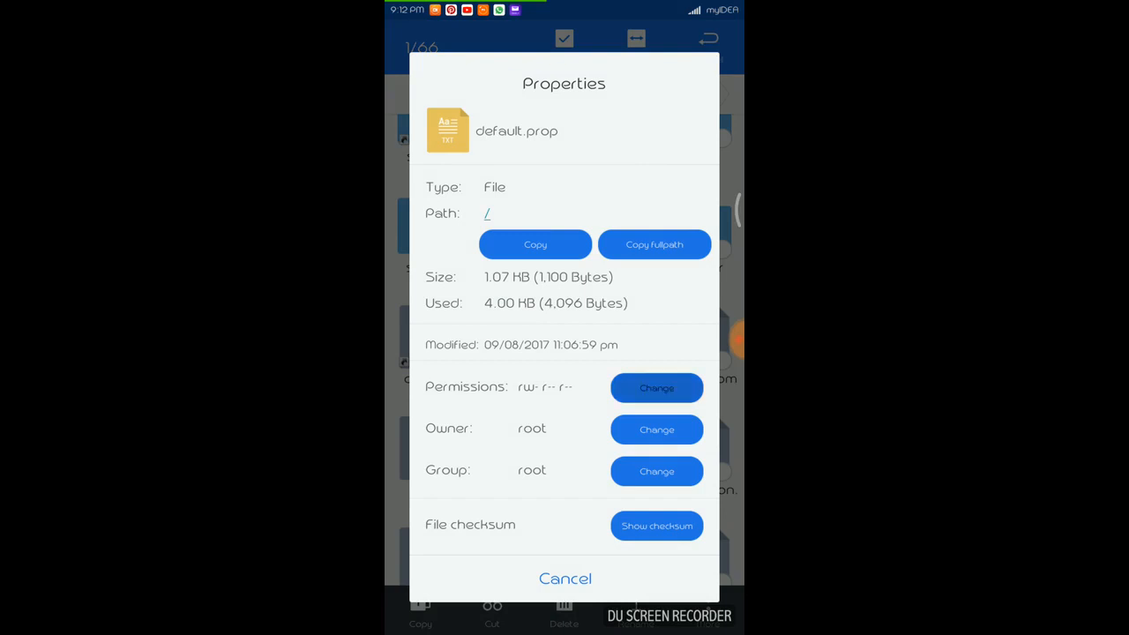
{"action": "left_click", "coordinate": [656, 388]}
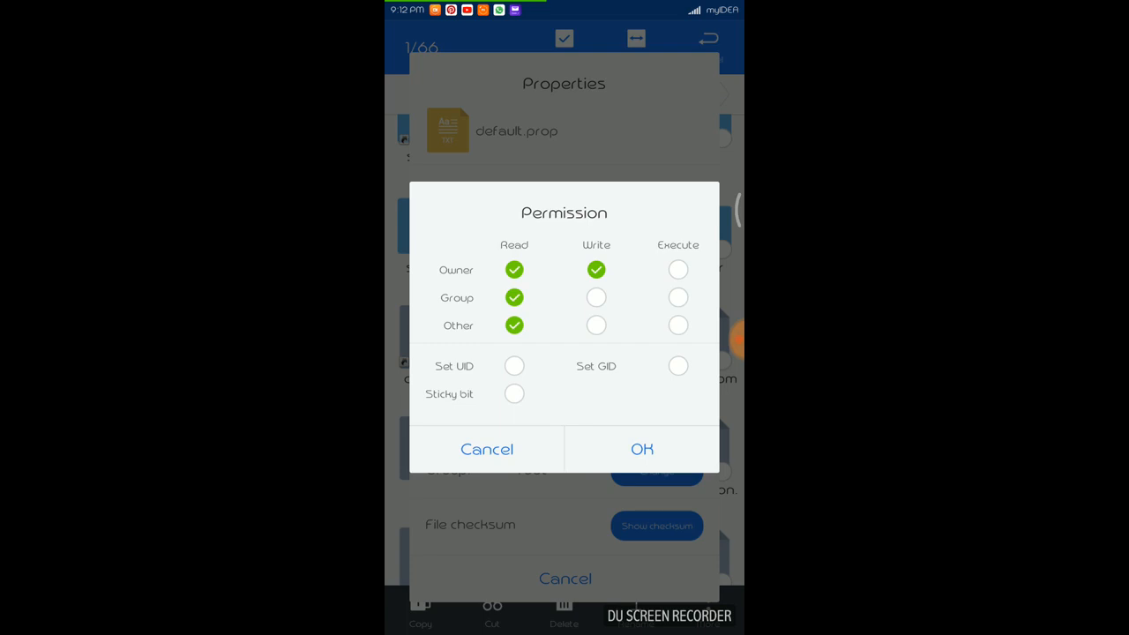
- Grant Owner Execute and Group Write so default.prop becomes rwxrw-r--, apply and close Properties
{"action": "left_click", "coordinate": [677, 268]}
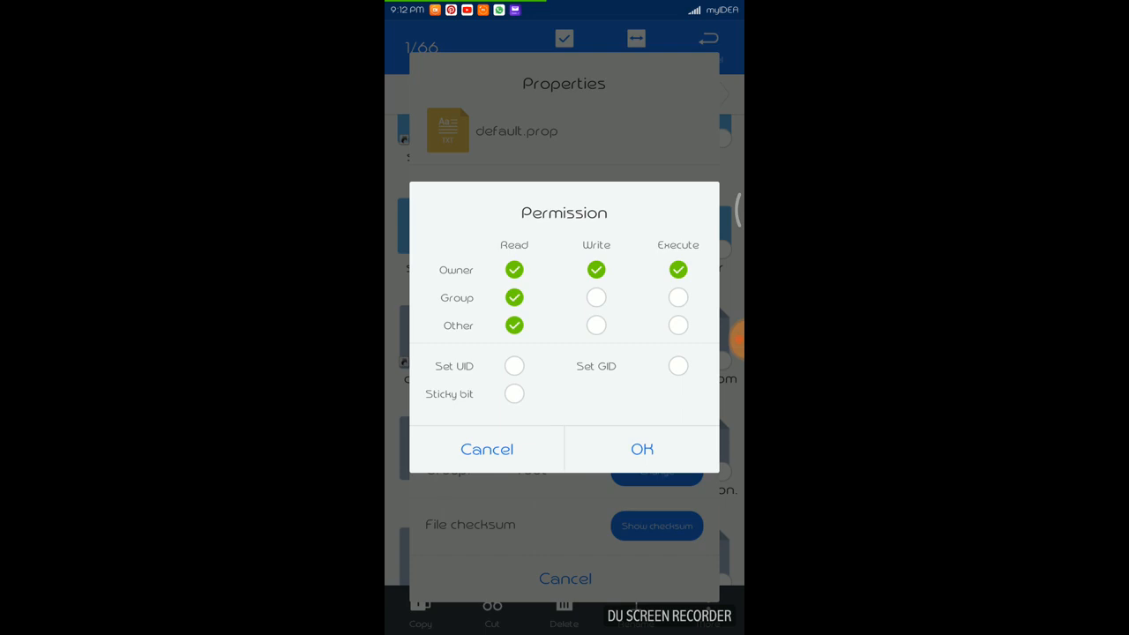
{"action": "left_click", "coordinate": [596, 297]}
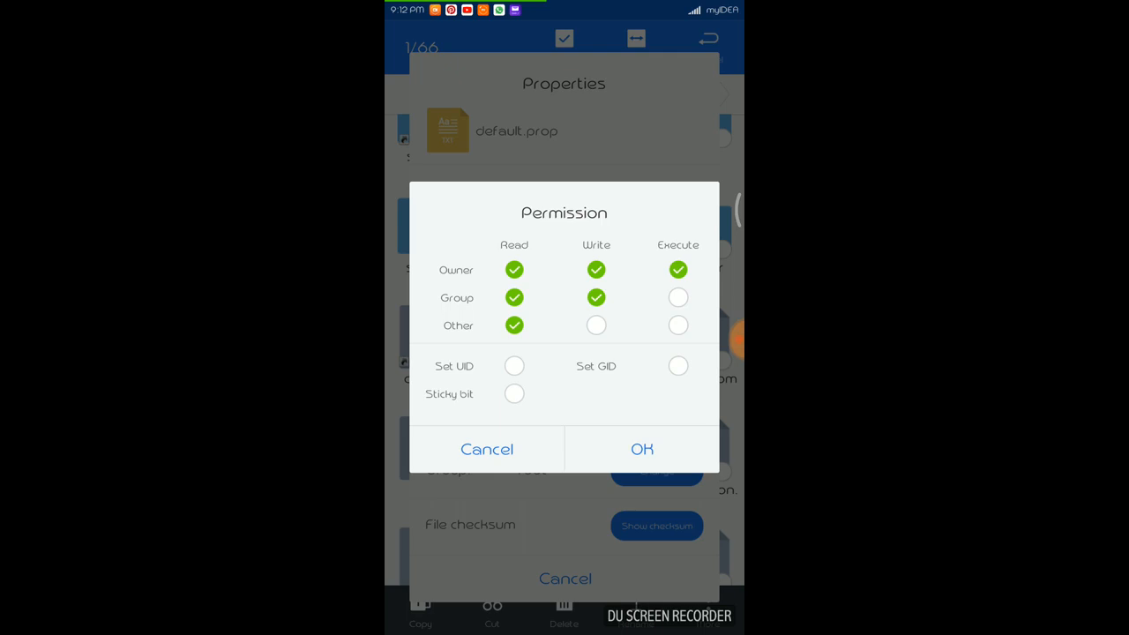
{"action": "left_click", "coordinate": [642, 450]}
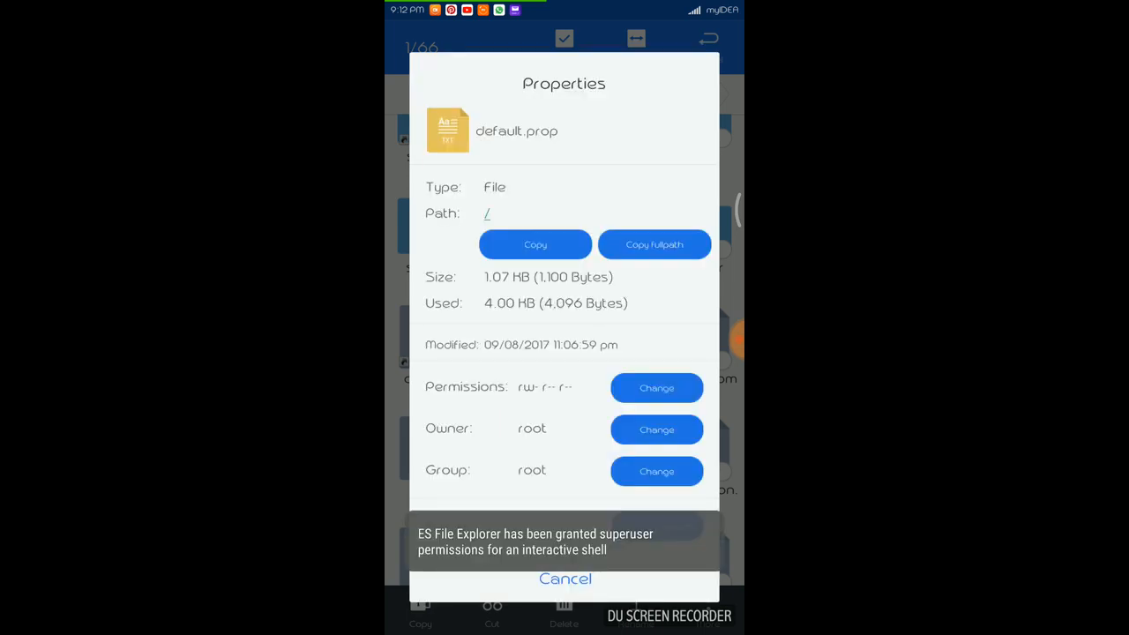
{"action": "left_click", "coordinate": [656, 389]}
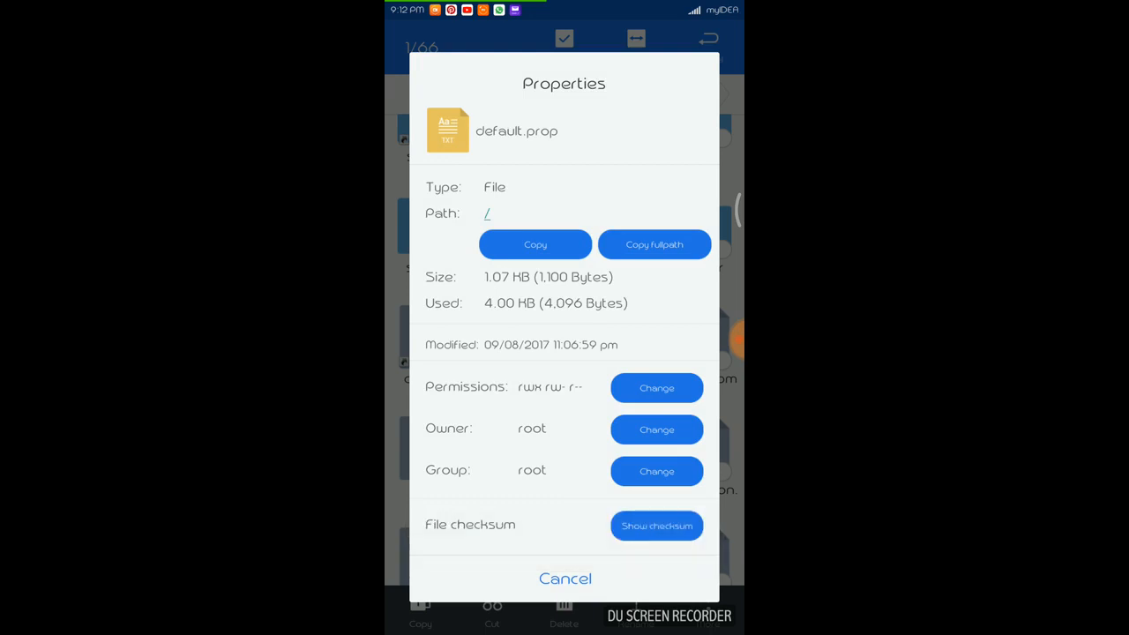
{"action": "left_click", "coordinate": [565, 579]}
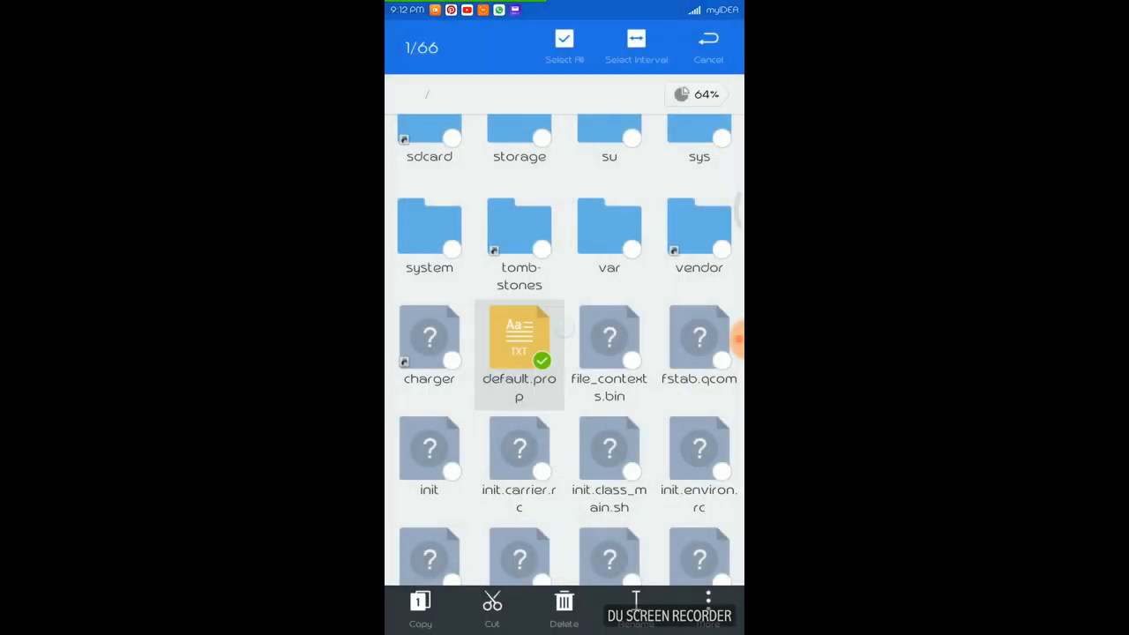
- Recheck default.prop's Properties to confirm rwxrw-r--, then close them
{"action": "left_click", "coordinate": [710, 600]}
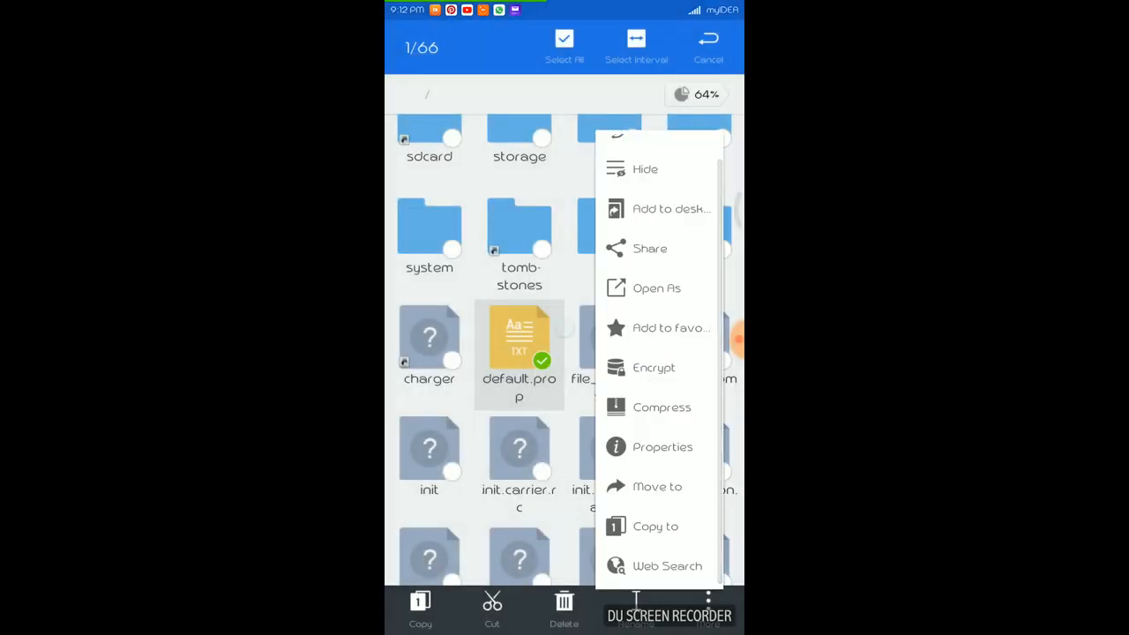
{"action": "left_click", "coordinate": [663, 447]}
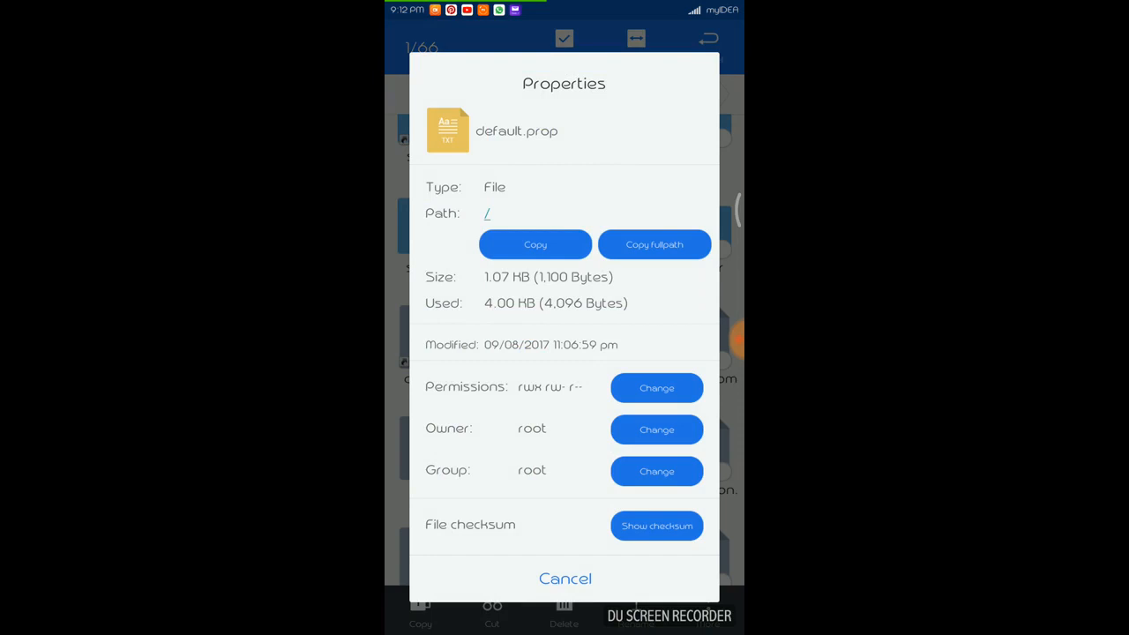
{"action": "left_click", "coordinate": [565, 579]}
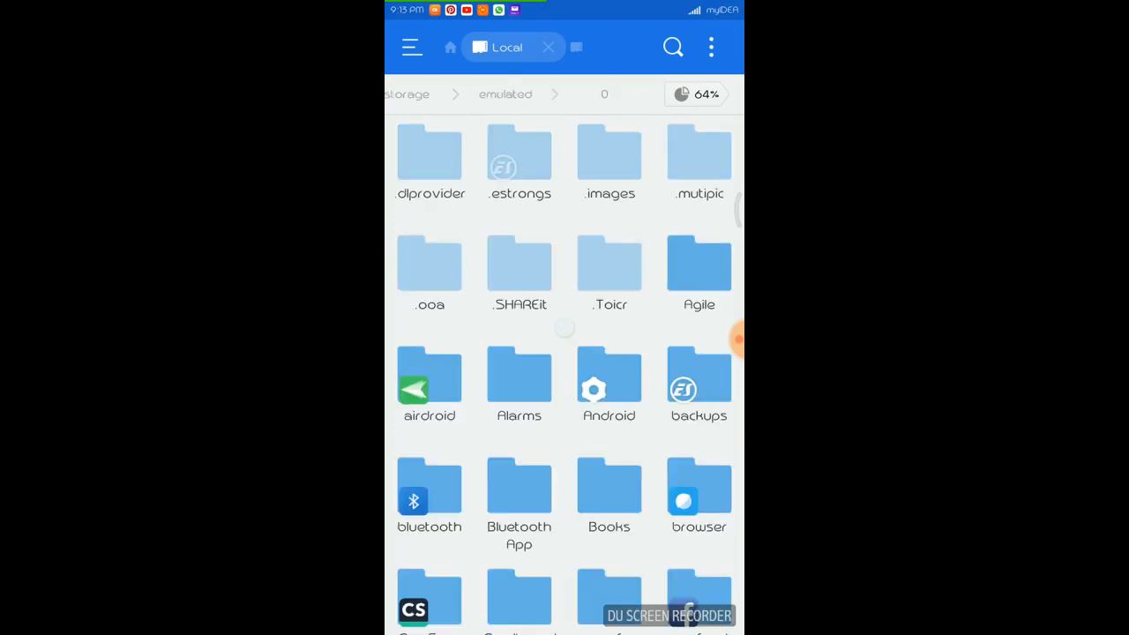
- In /sdcard, view the Properties of the default.prop copy and close them
{"action": "left_click", "coordinate": [448, 46]}
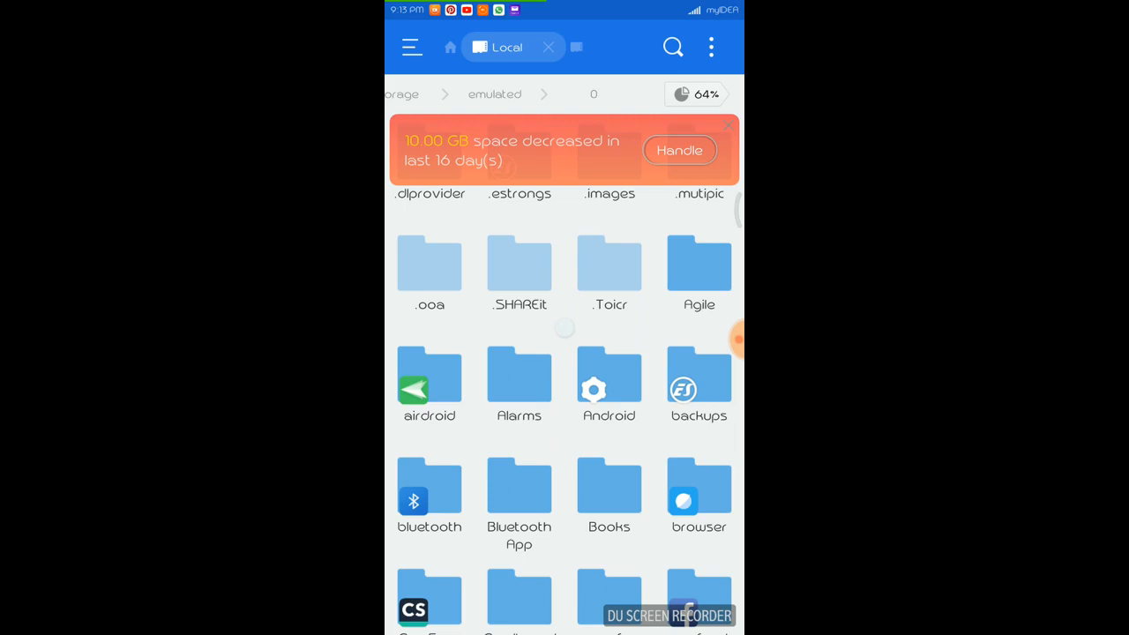
{"action": "scroll", "scroll_direction": "down", "scroll_amount": 3}
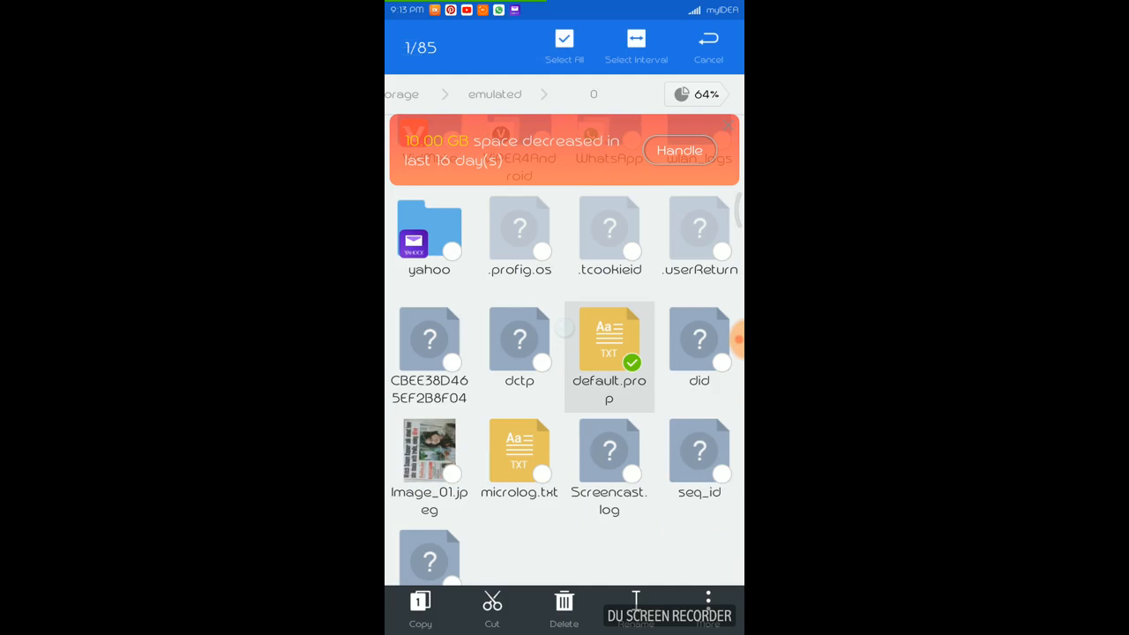
{"action": "left_click", "coordinate": [709, 609]}
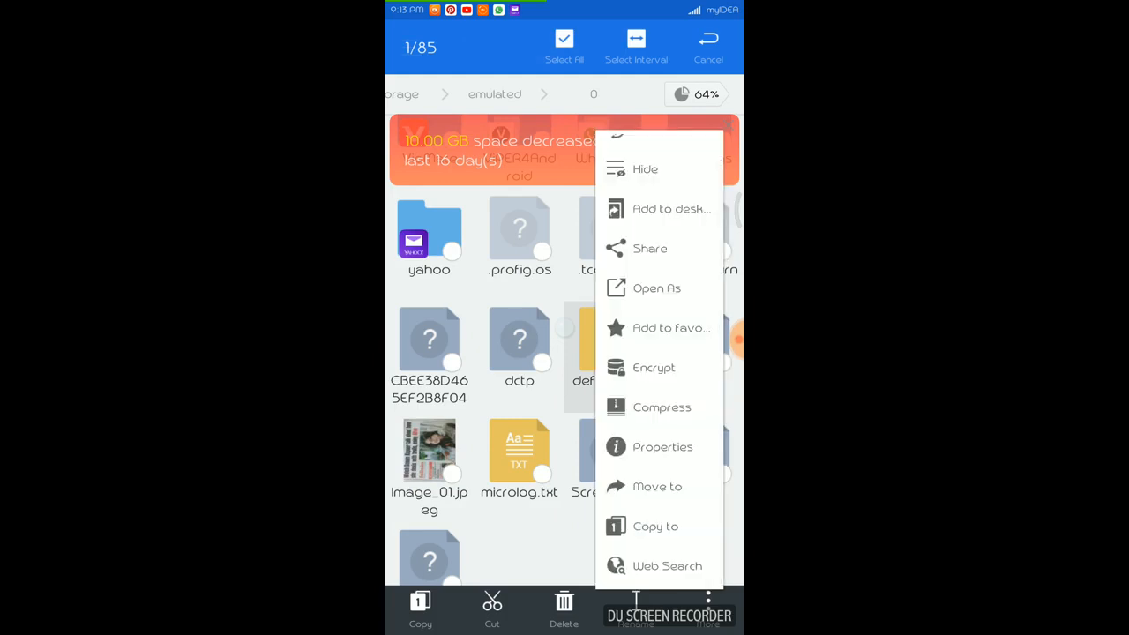
{"action": "left_click", "coordinate": [663, 446]}
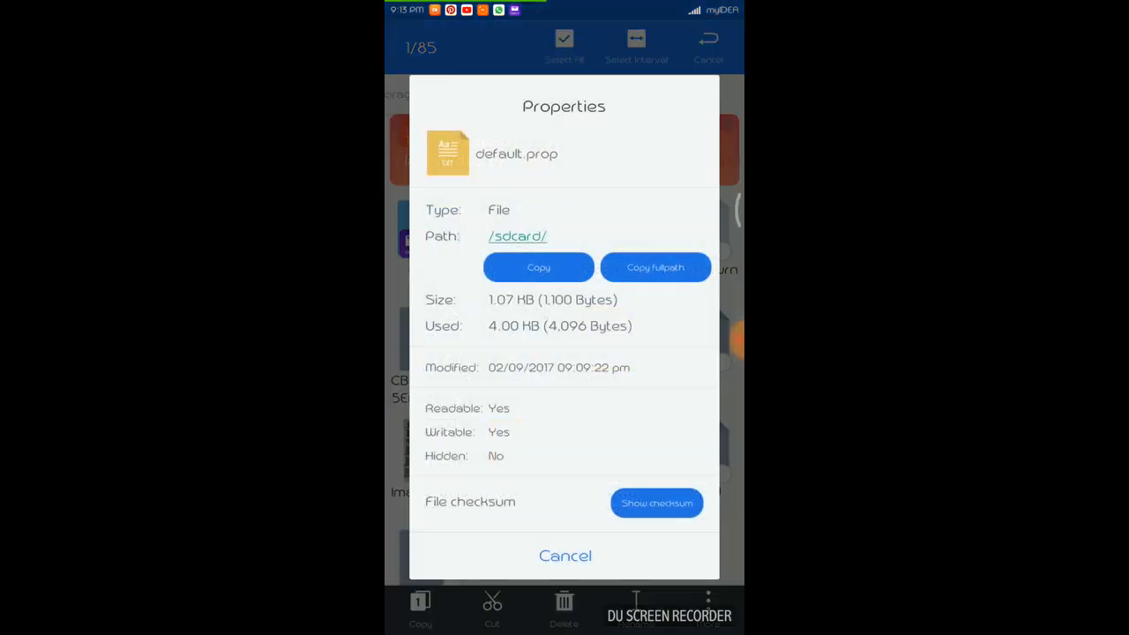
{"action": "left_click", "coordinate": [564, 556]}
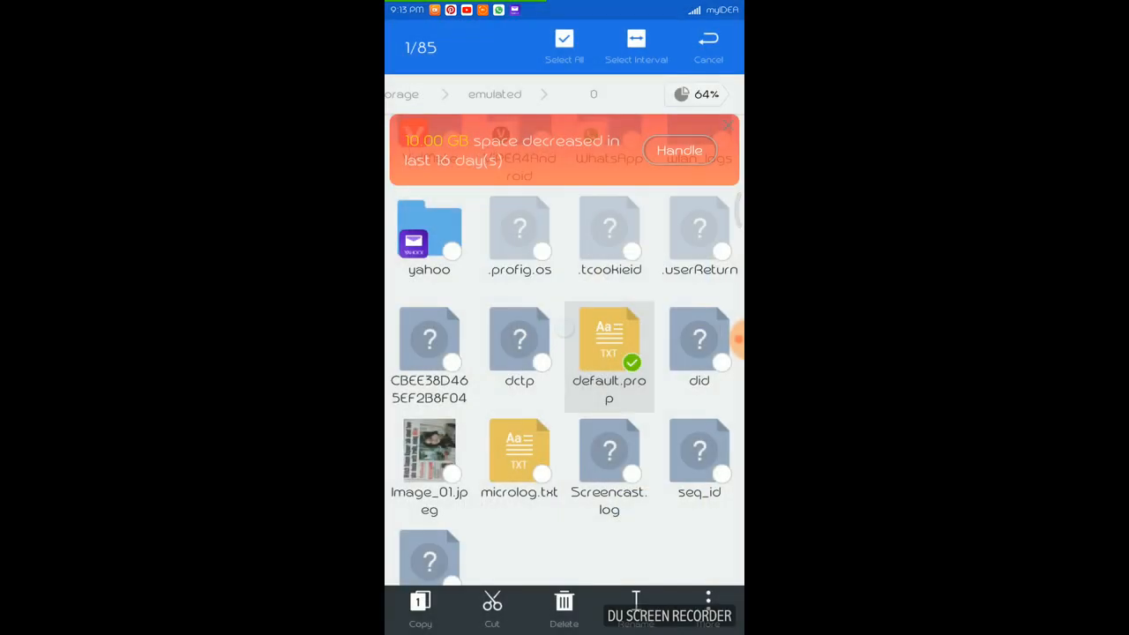
- Return to the ES File Explorer home page and start backing out of the app
{"action": "left_click", "coordinate": [709, 44]}
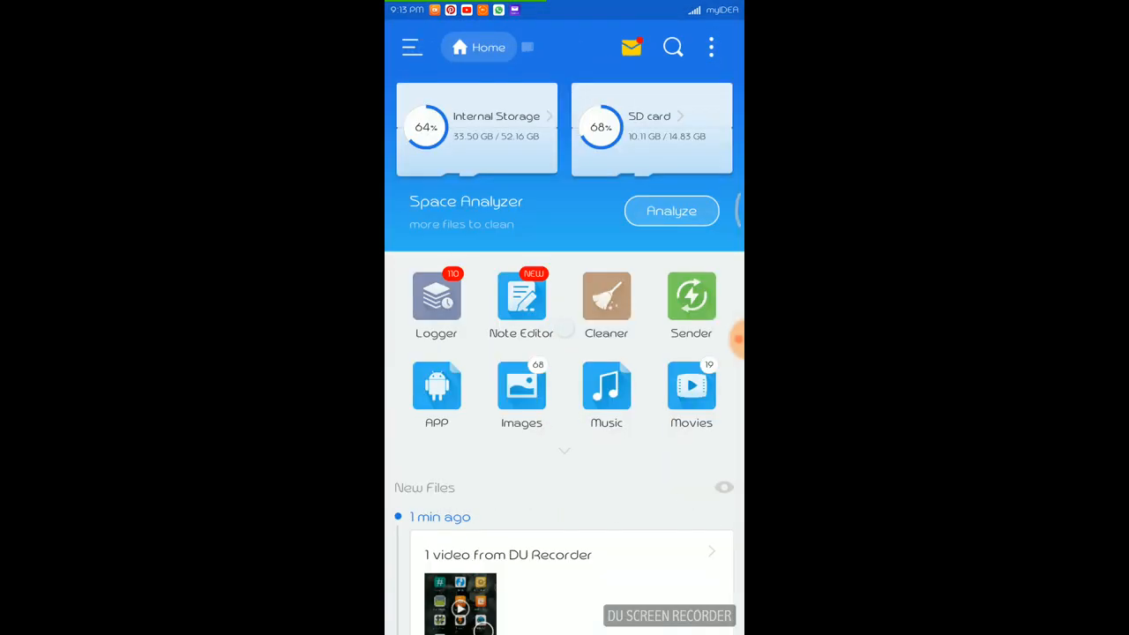
{"action": "key", "text": "Back"}
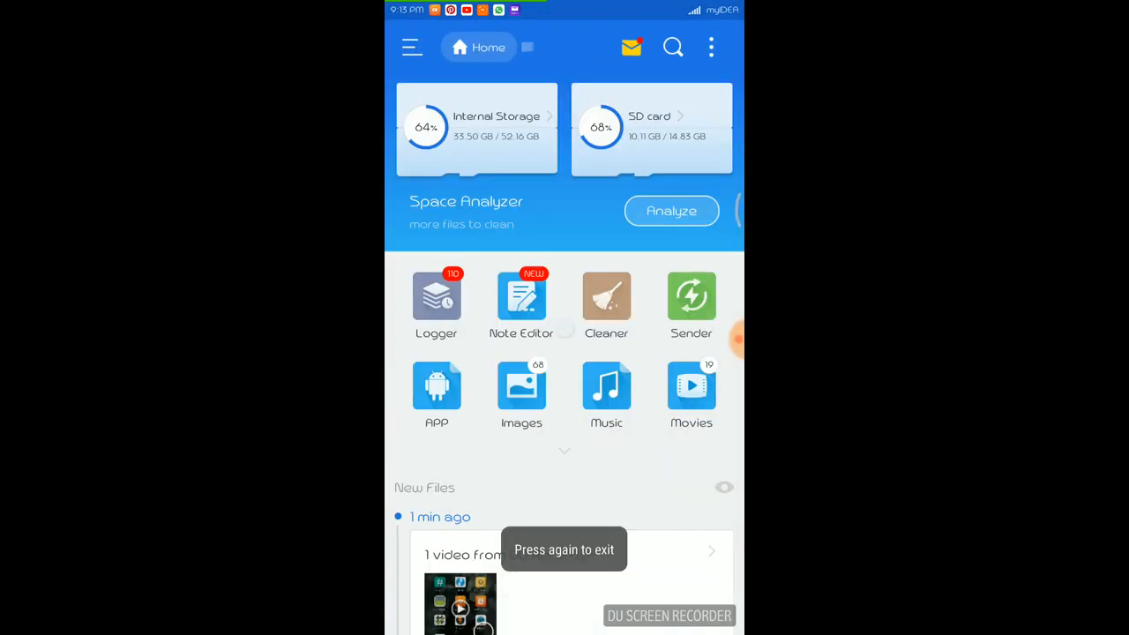